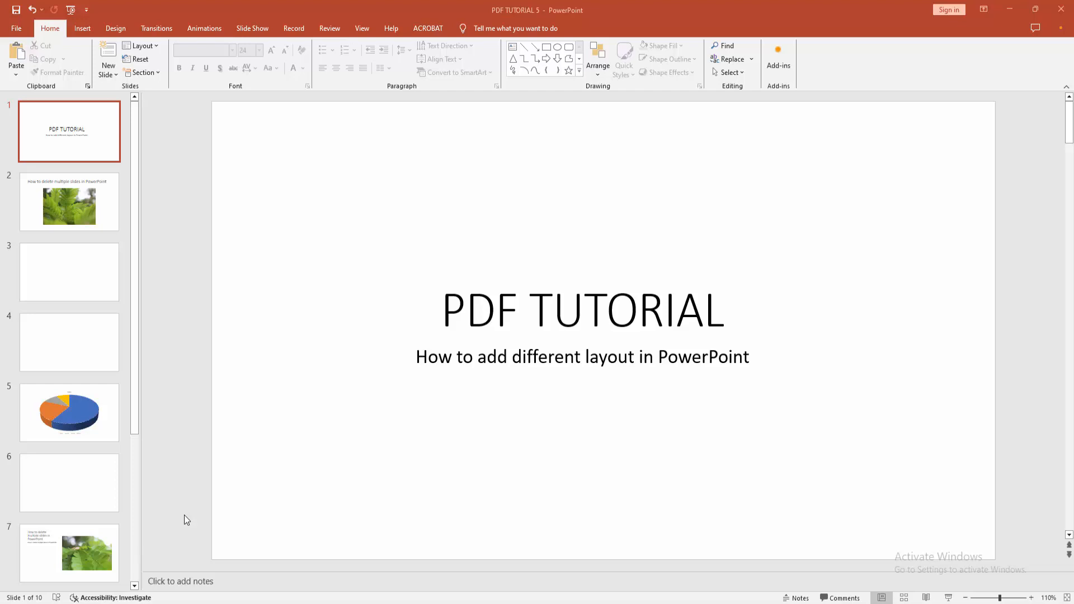
mouse_move(185, 469)
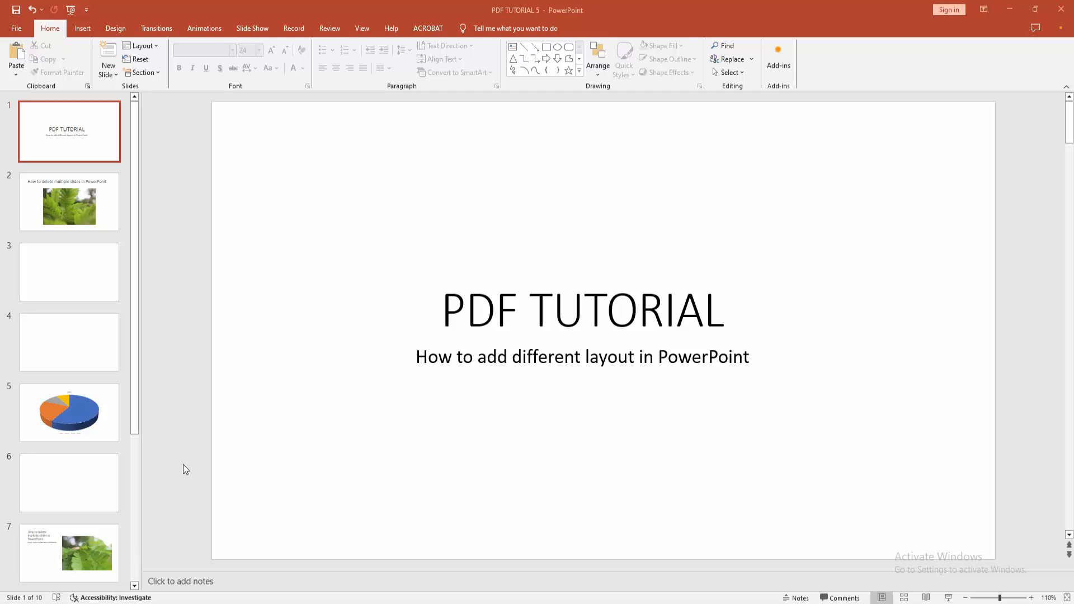
mouse_move(81, 267)
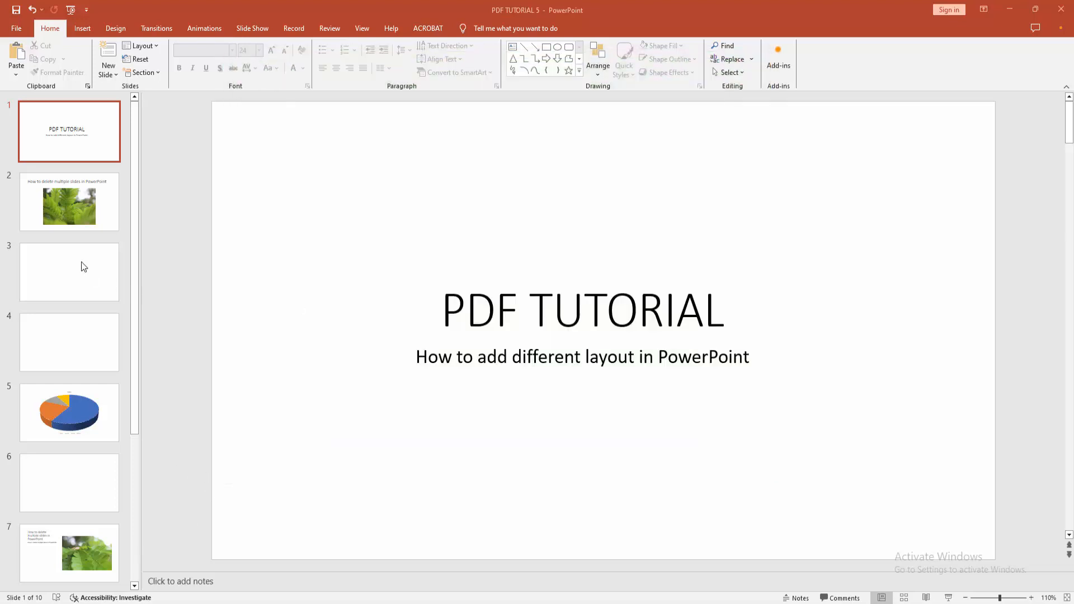
Step: Select slide 2 with the fern picture and show the Office Theme layout gallery
left_click(68, 271)
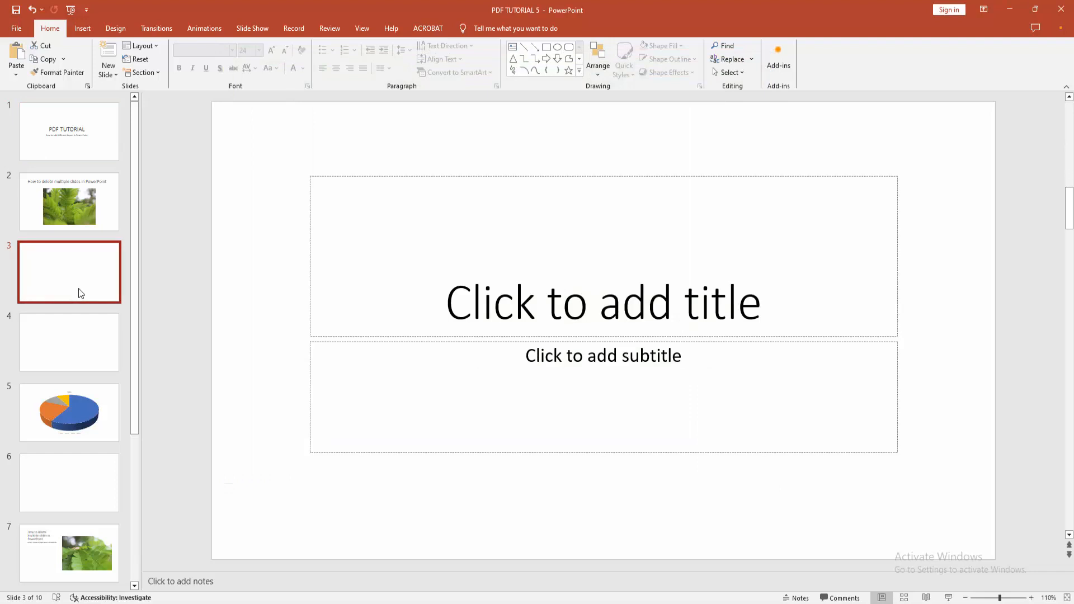
left_click(69, 202)
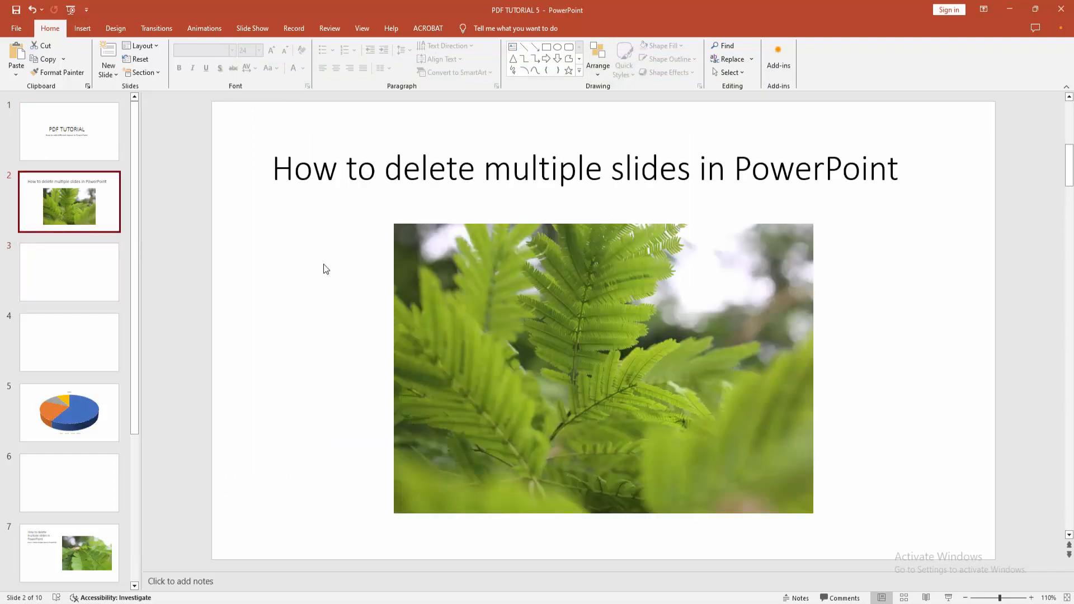
left_click(603, 368)
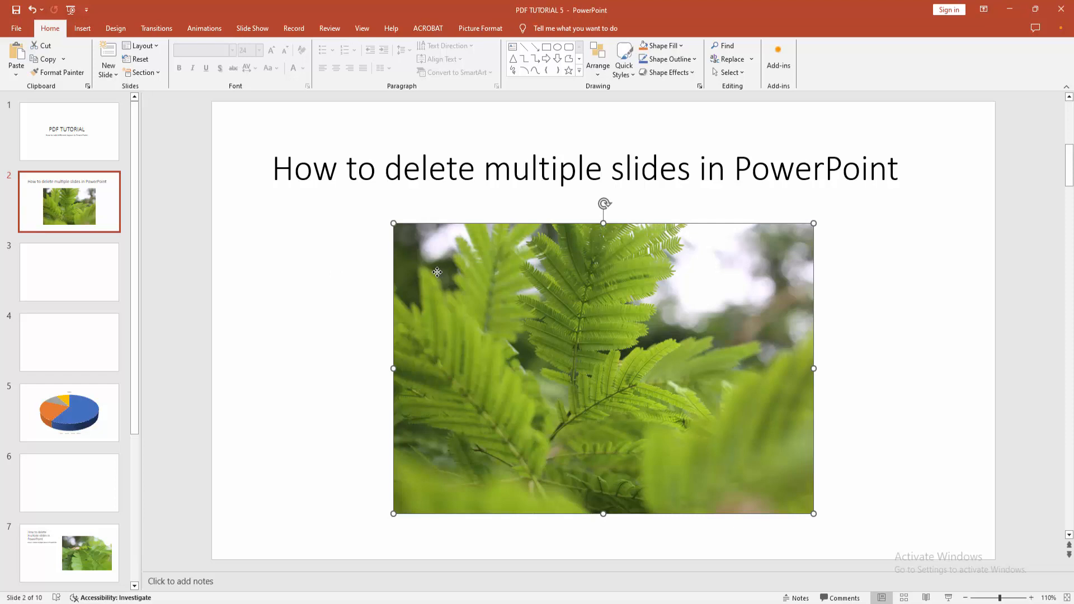
left_click(325, 294)
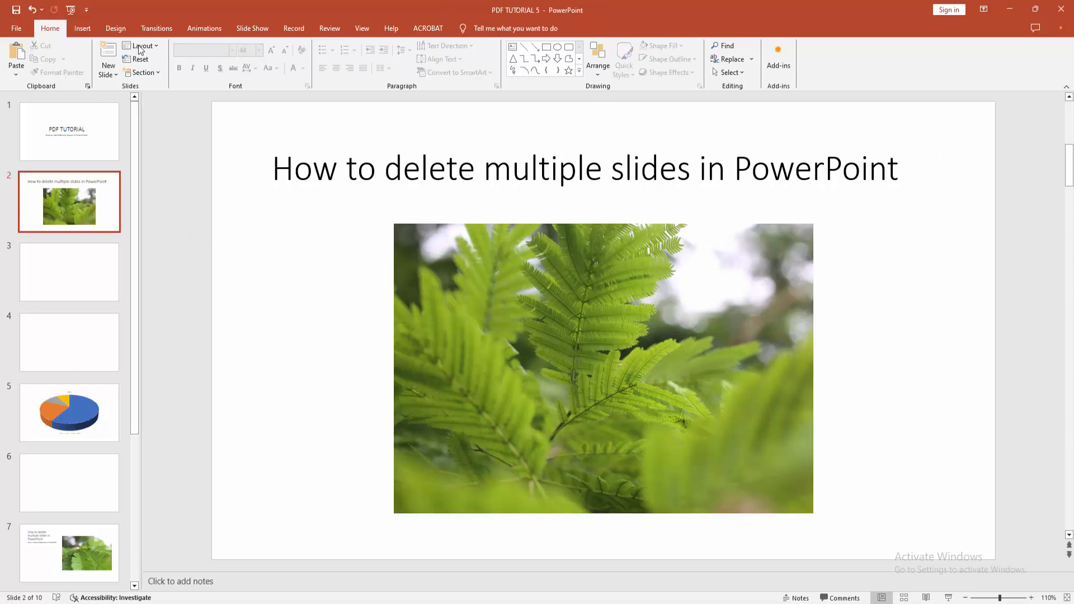
left_click(141, 46)
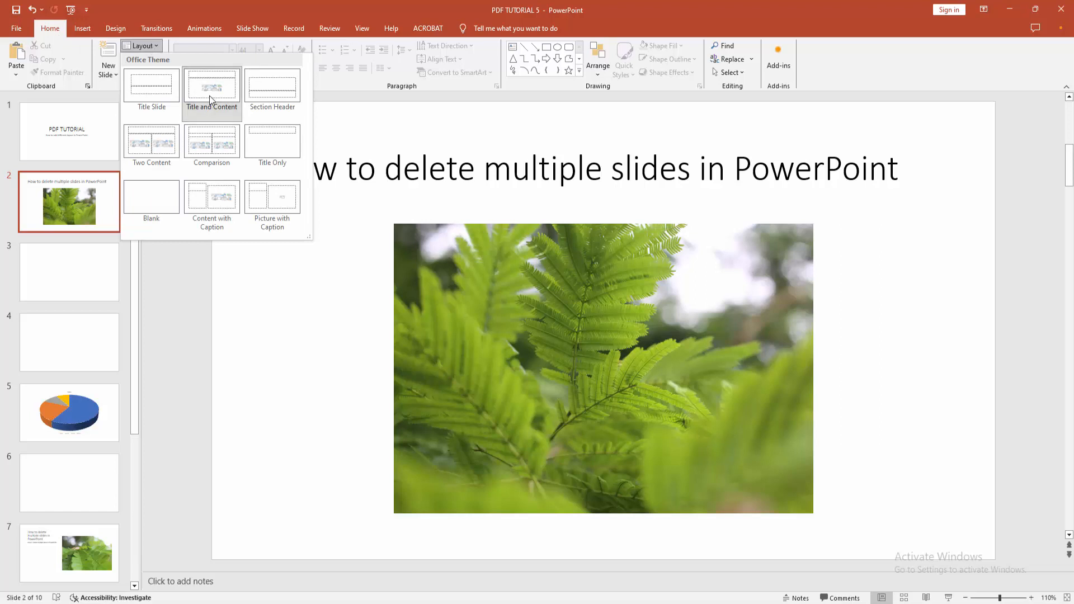
mouse_move(213, 87)
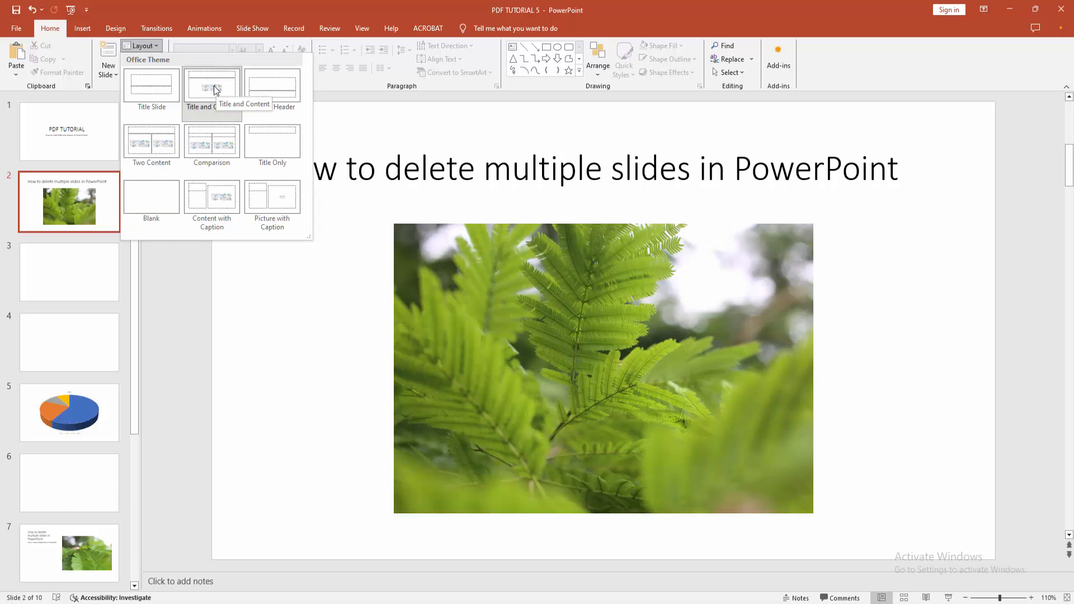
mouse_move(211, 206)
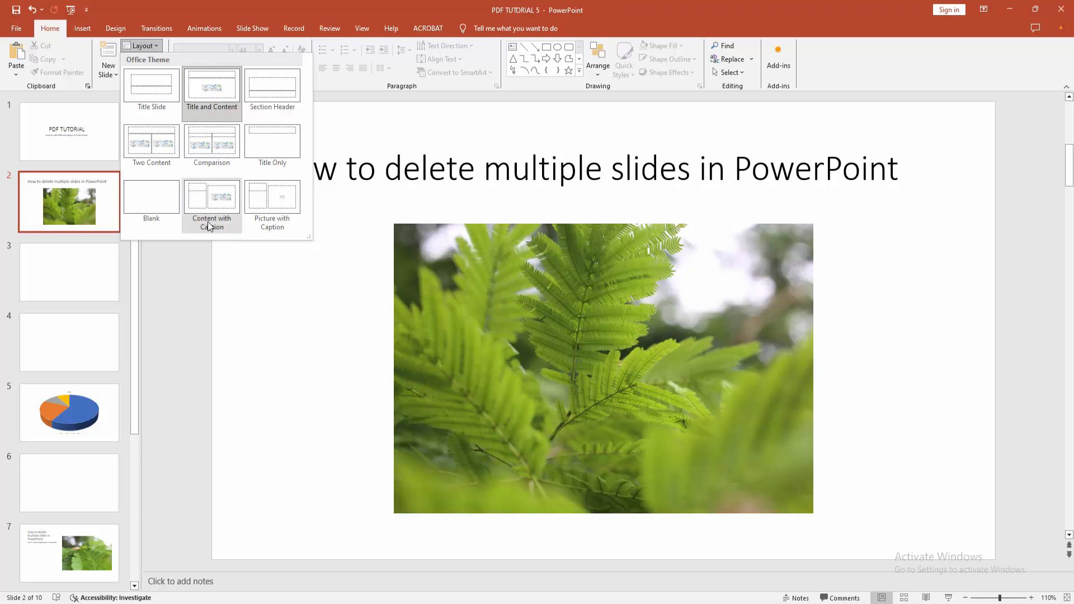
Step: Apply Content with Caption to slide 2, then show the layout gallery for blank slide 3
left_click(211, 206)
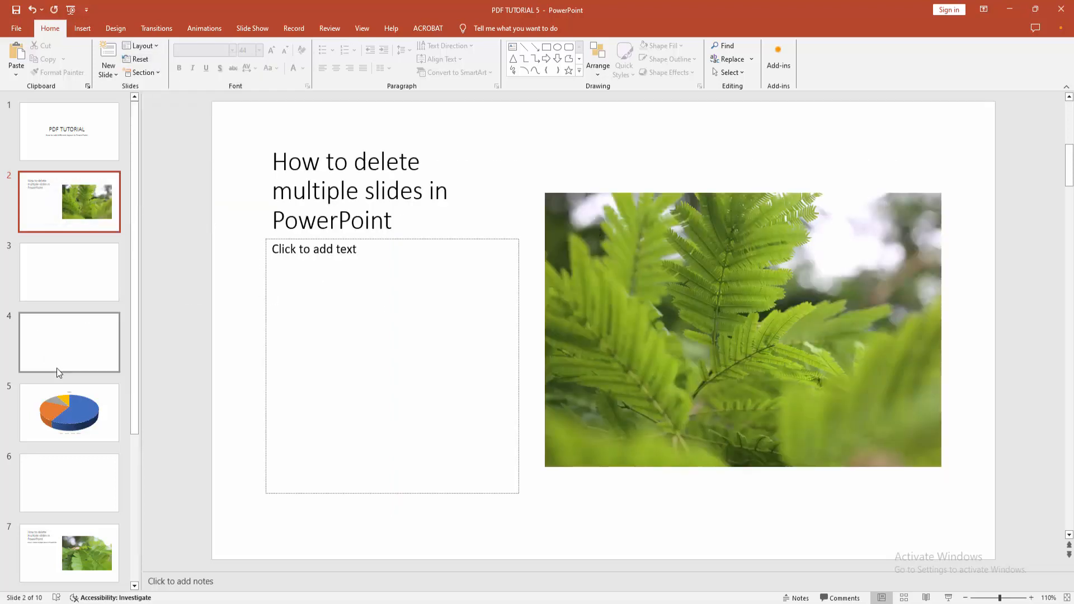
left_click(68, 131)
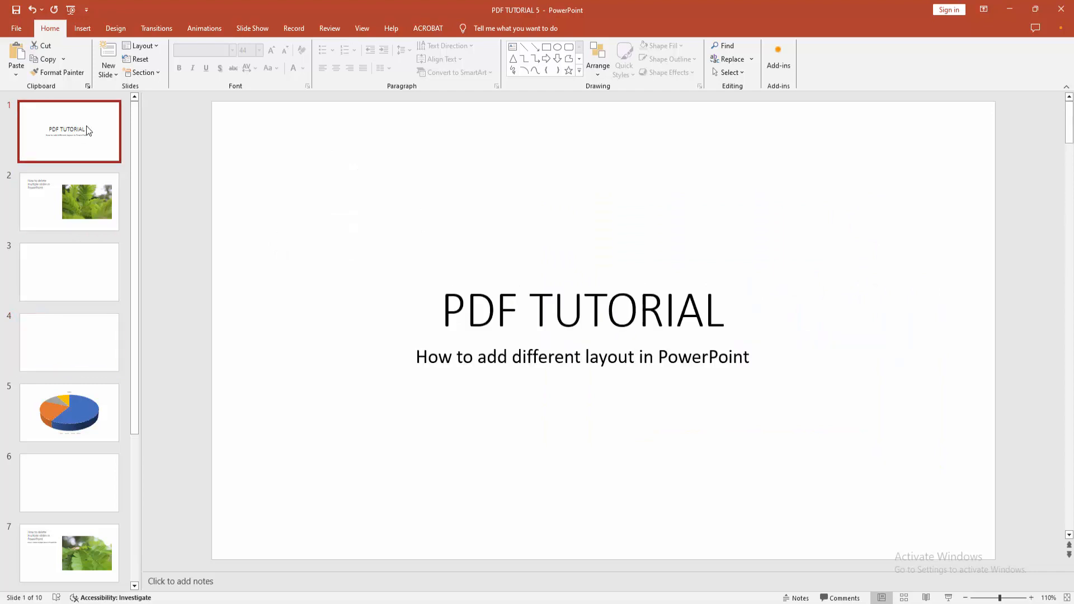
left_click(68, 272)
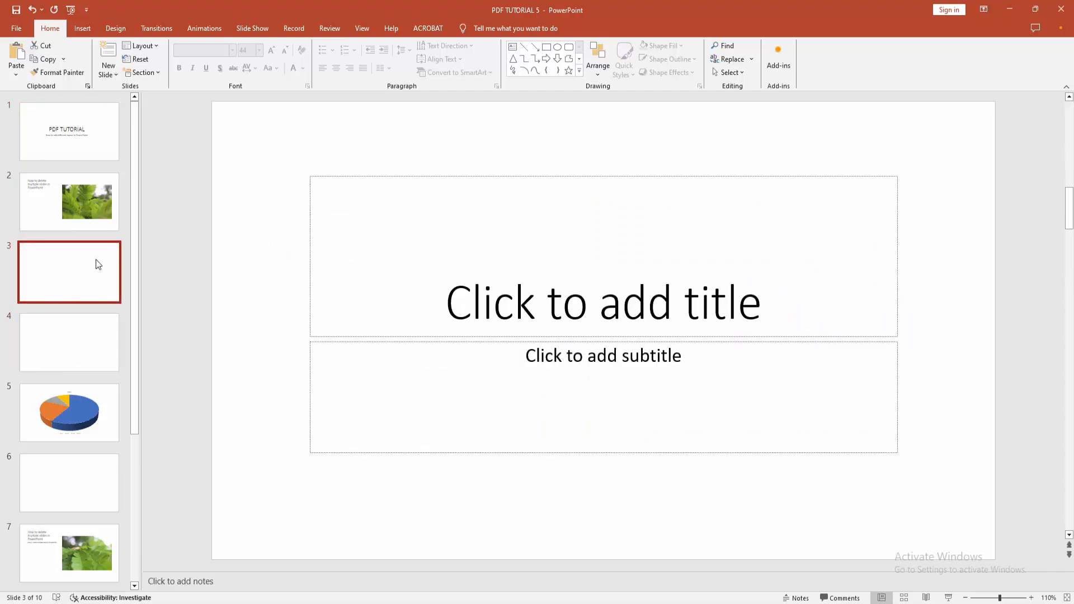
left_click(142, 46)
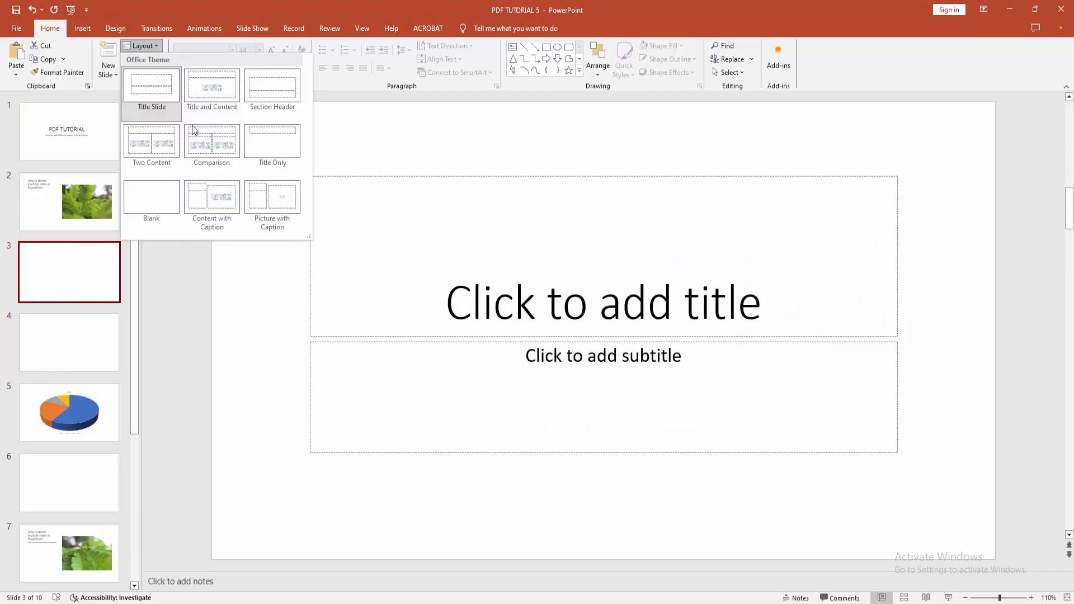
Step: Apply the Title and Content layout to slide 4
left_click(272, 144)
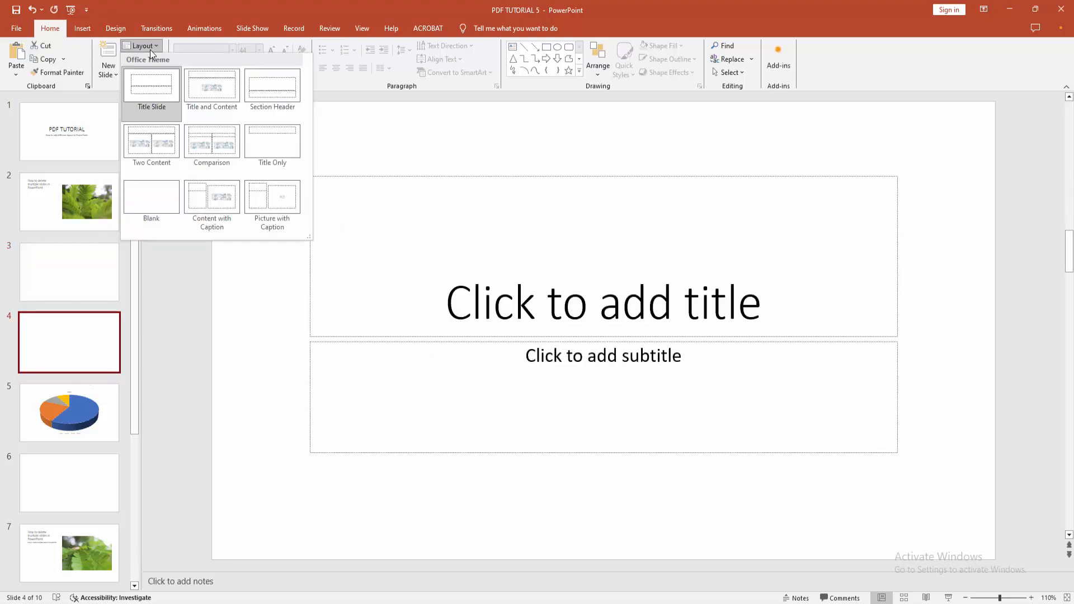
left_click(212, 89)
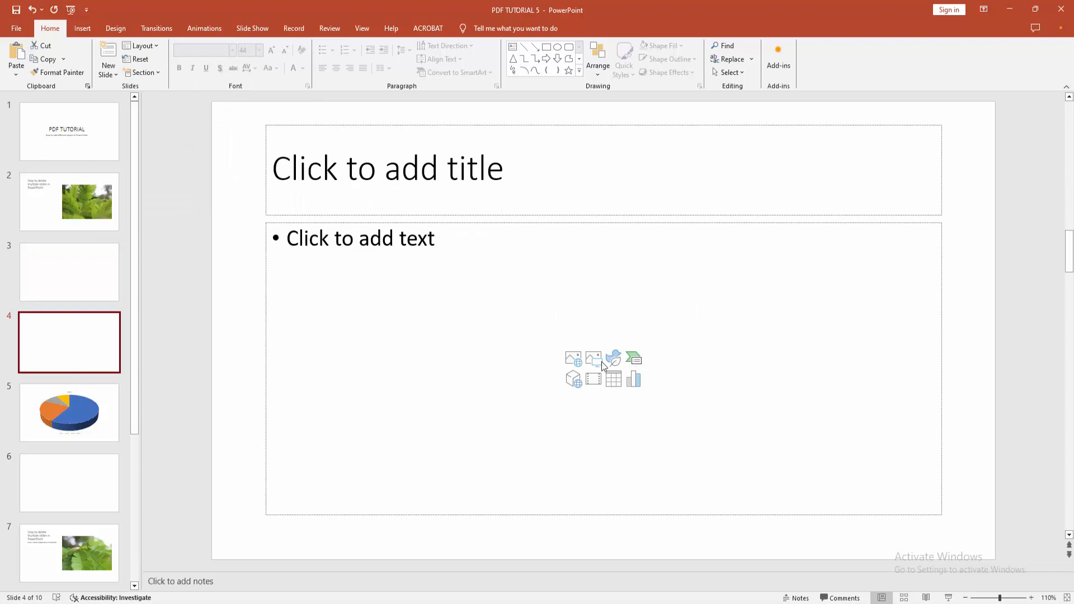
mouse_move(574, 379)
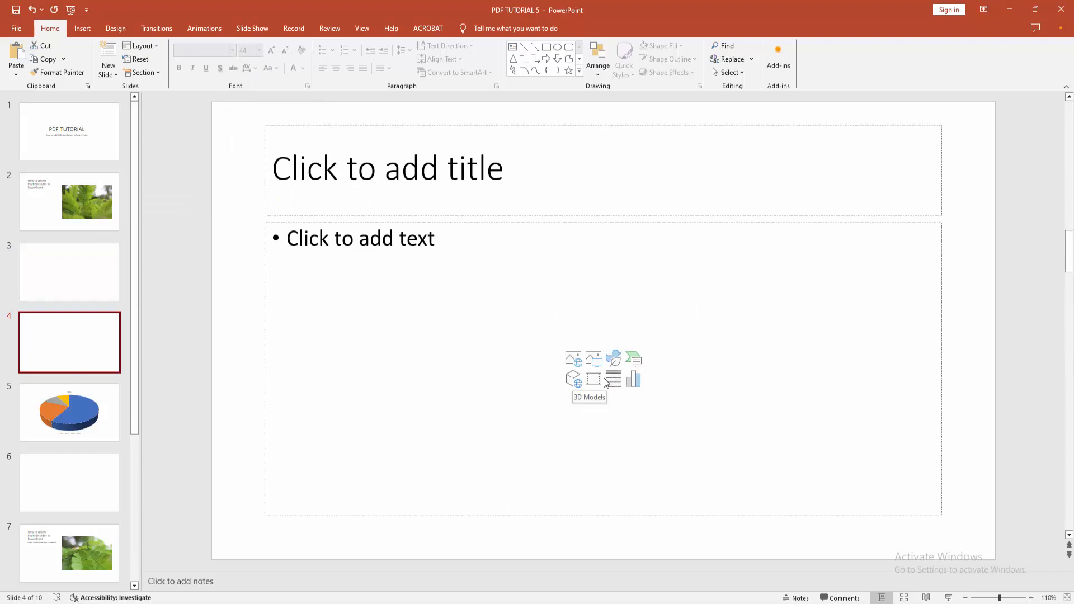
Step: Fill slide 2's caption with 'How to add different layout in PowerPoint'
left_click(68, 131)
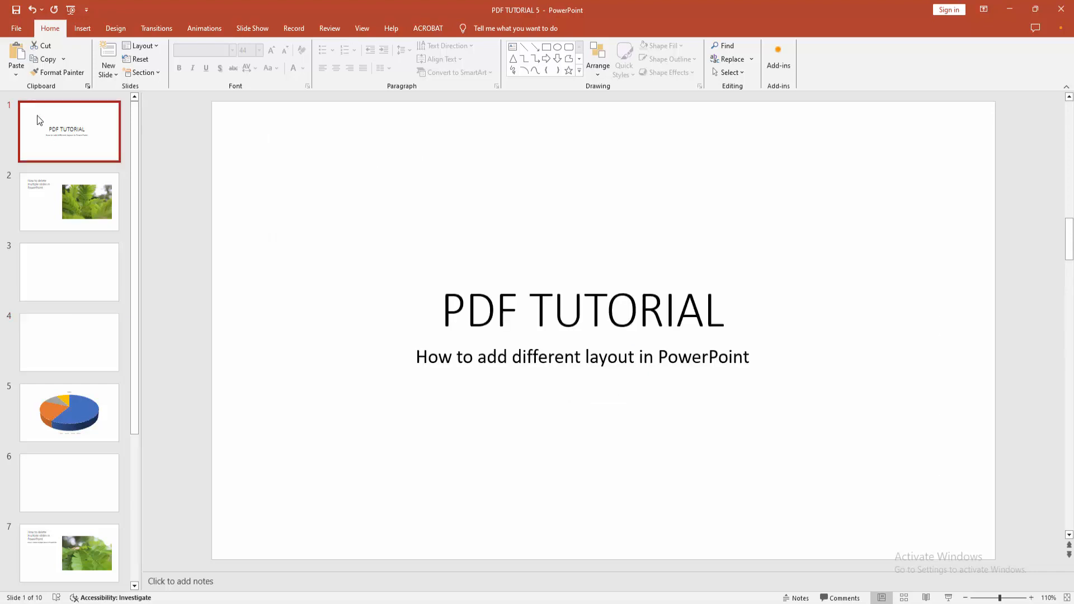
left_click(68, 200)
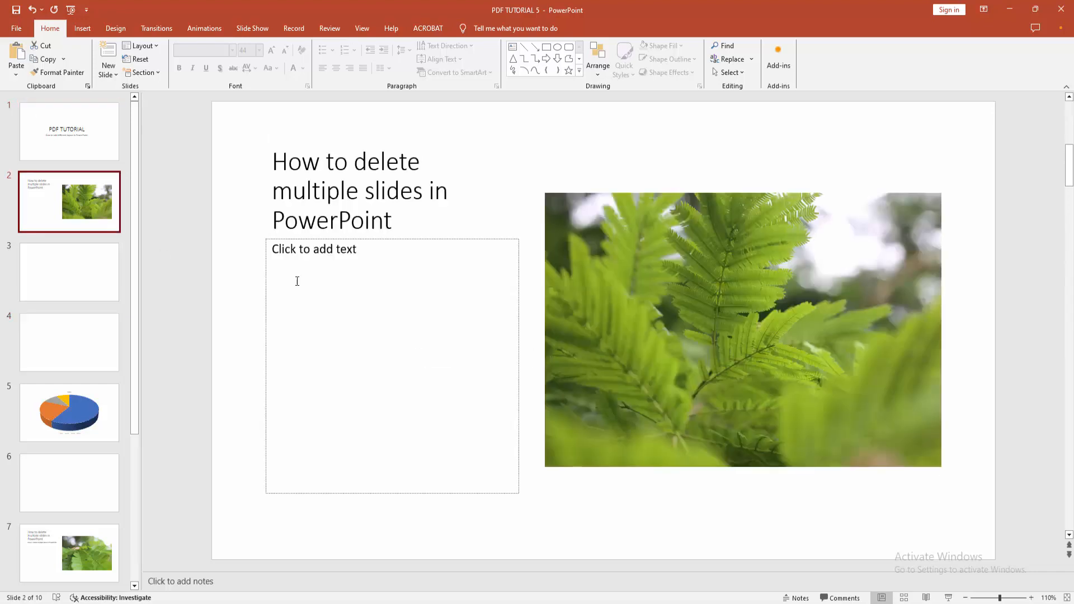
type("How to add different layout in PowerPoint")
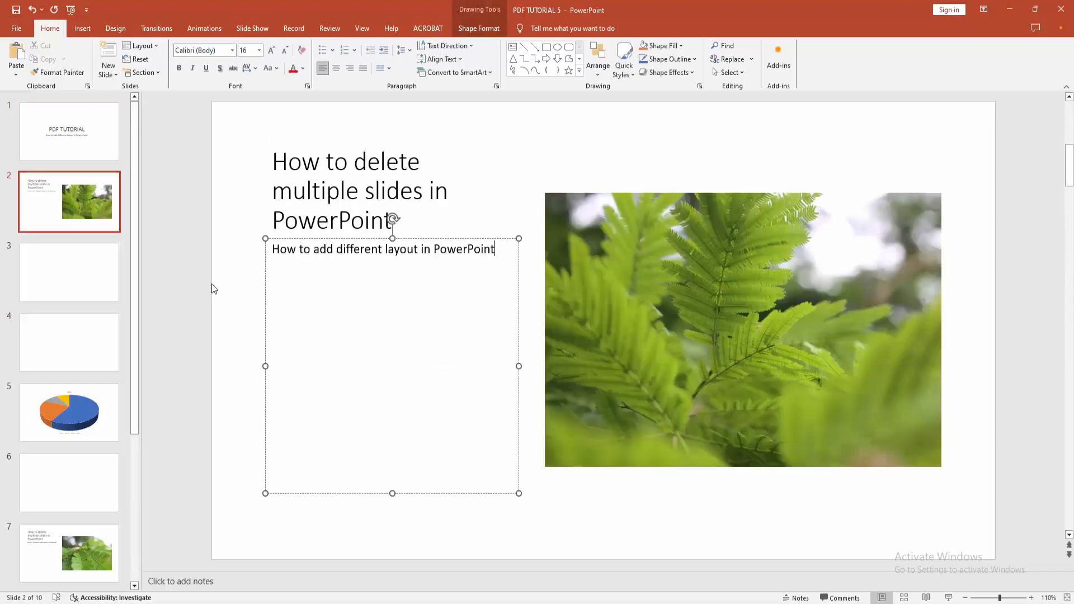